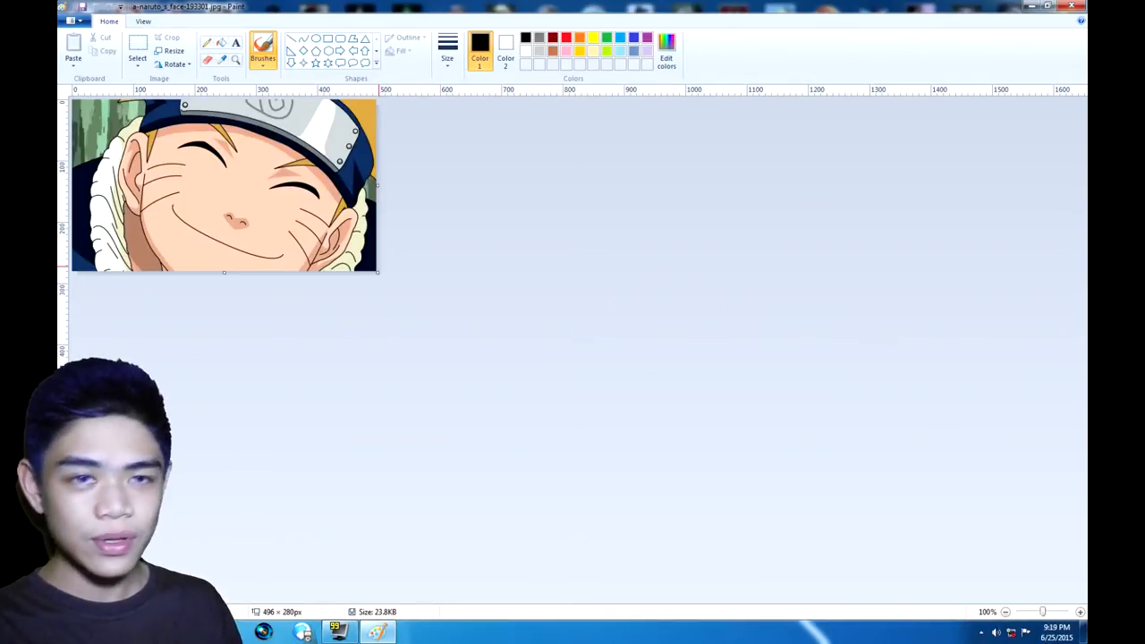
Step: Drag the canvas corner outward to about 1171 × 509 px, leaving blank space beside the Naruto photo
{"action": "left_click_drag", "start_coordinate": [375, 275], "coordinate": [747, 402]}
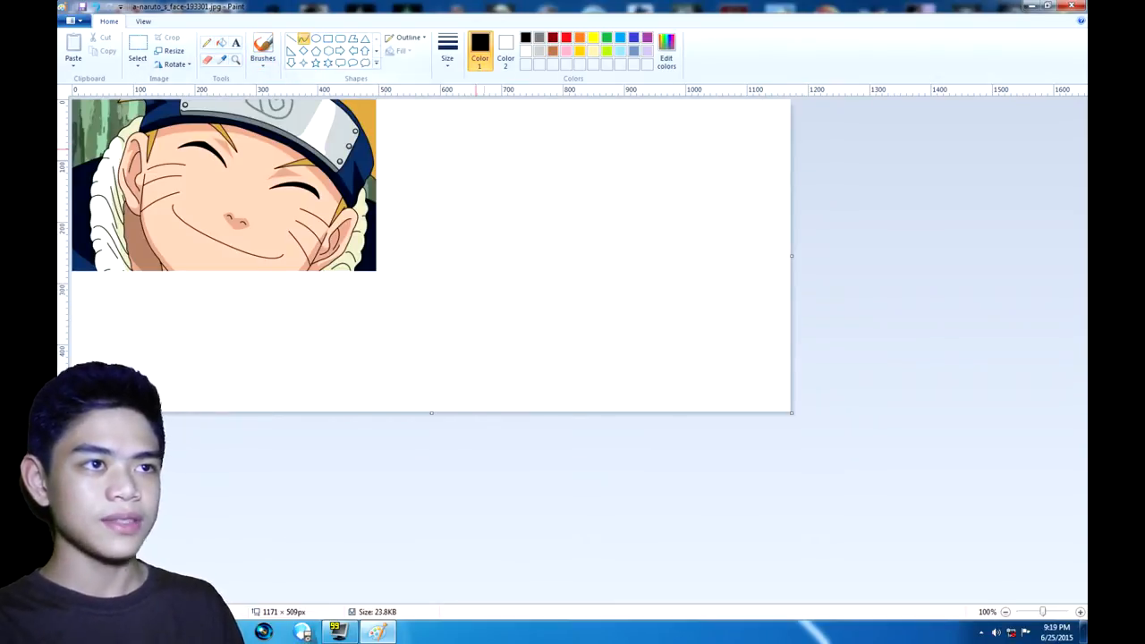
Step: Draw the curved black headband outline and begin the metal plate outline inside it
{"action": "left_click_drag", "start_coordinate": [469, 137], "coordinate": [712, 185]}
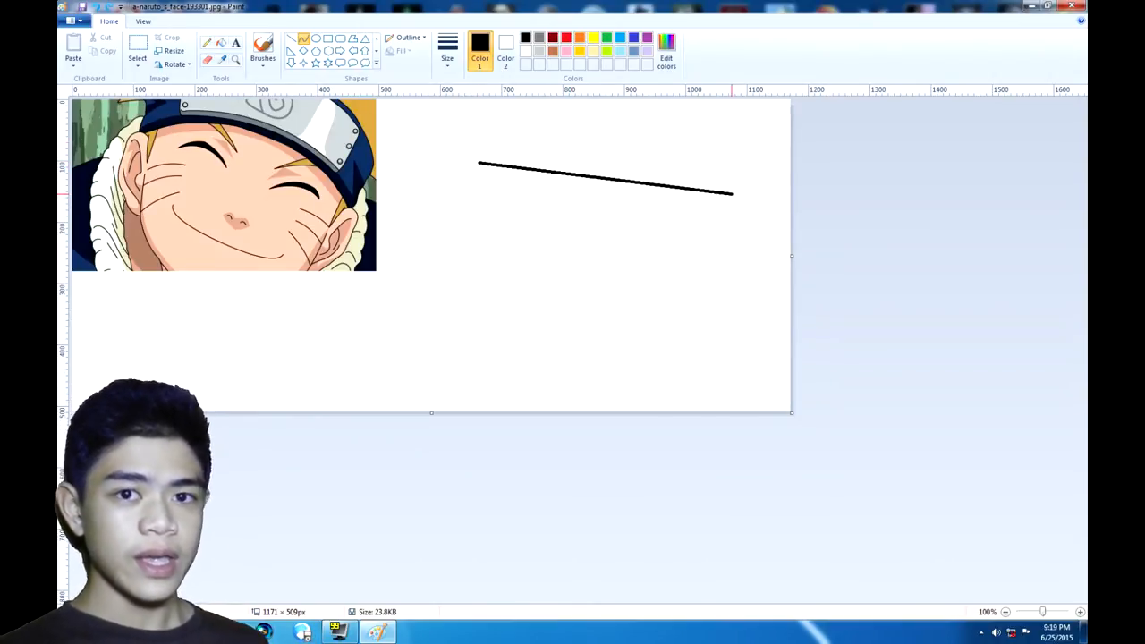
{"action": "left_click_drag", "start_coordinate": [733, 193], "coordinate": [710, 203]}
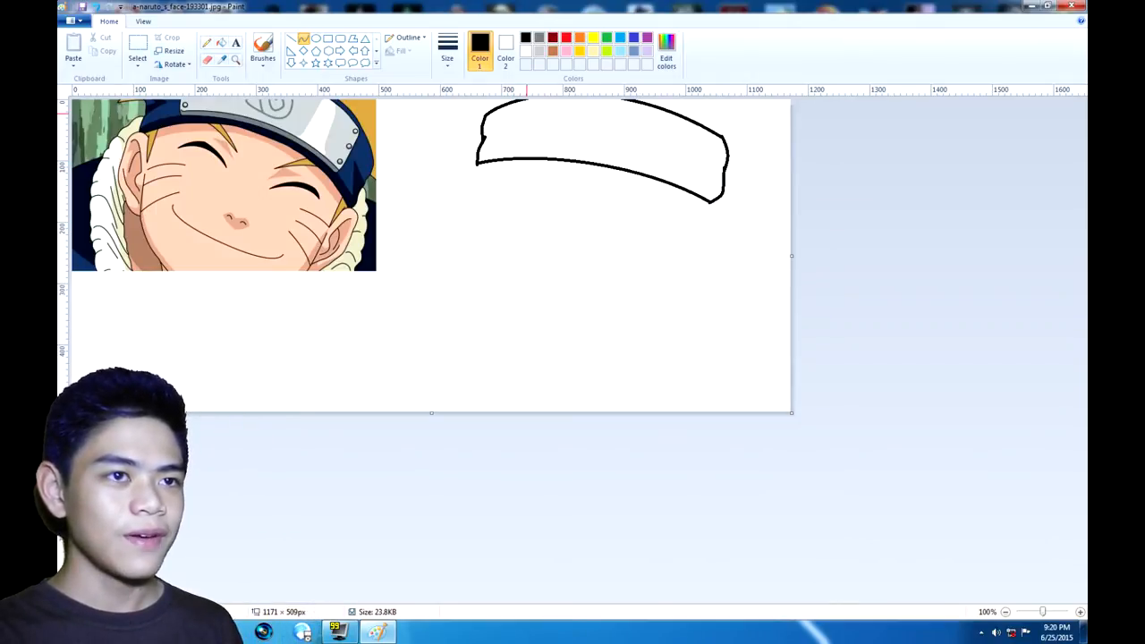
{"action": "left_click_drag", "start_coordinate": [528, 107], "coordinate": [528, 143]}
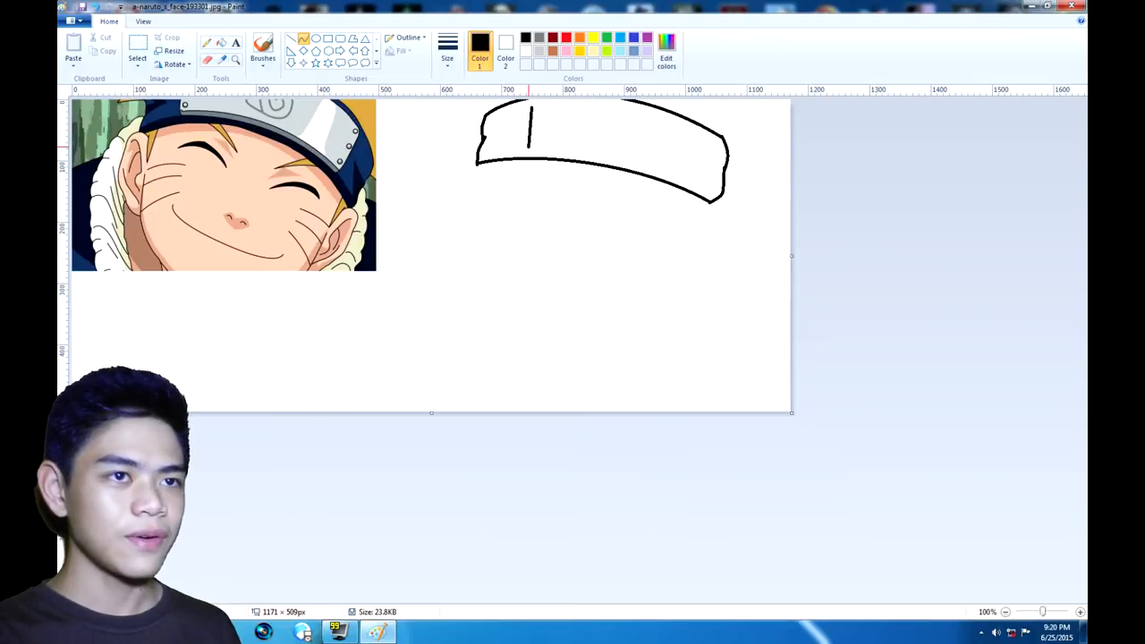
{"action": "left_click_drag", "start_coordinate": [532, 116], "coordinate": [666, 165]}
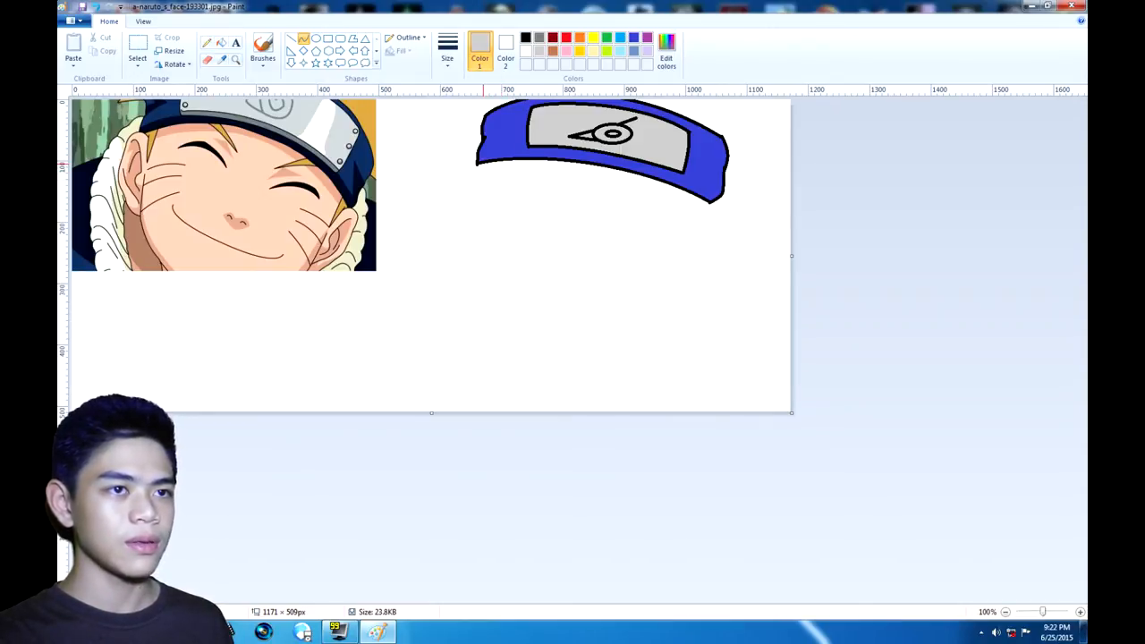
Step: Outline the left ear, colour the hair tuft yellow, and draw the jawline toward the chin
{"action": "left_click_drag", "start_coordinate": [474, 161], "coordinate": [456, 224]}
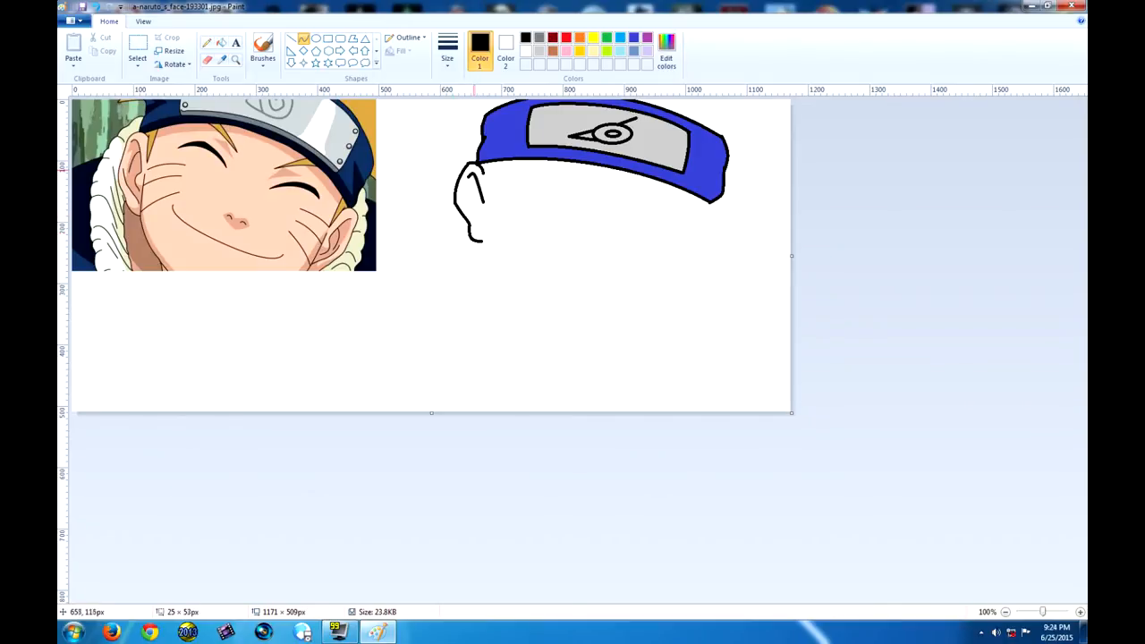
{"action": "left_click", "coordinate": [472, 188]}
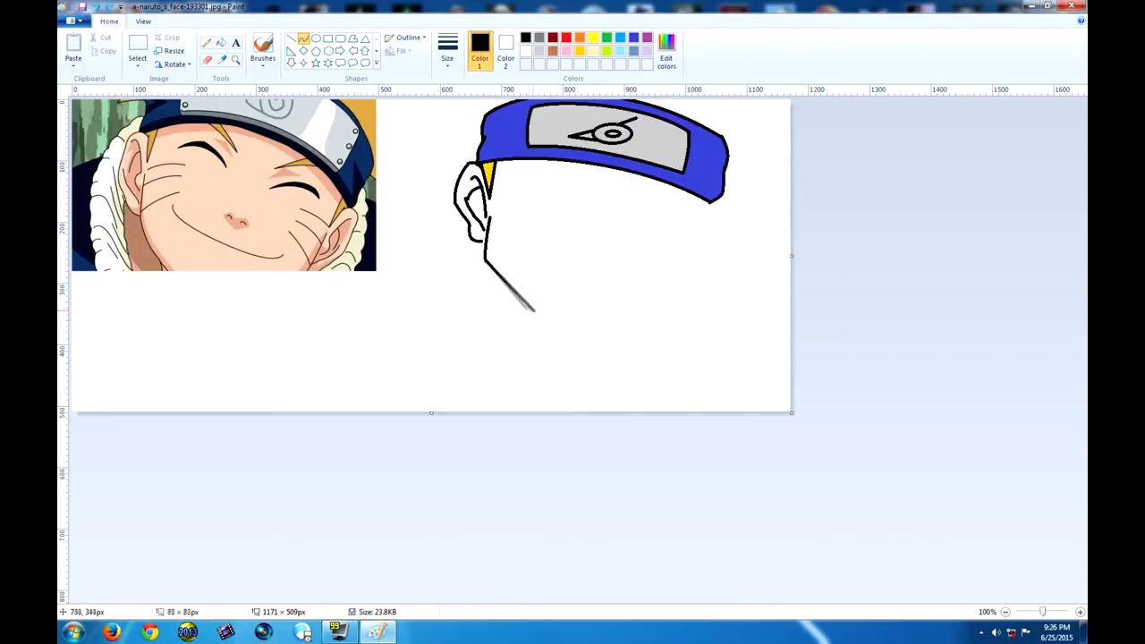
{"action": "left_click_drag", "start_coordinate": [487, 263], "coordinate": [639, 317]}
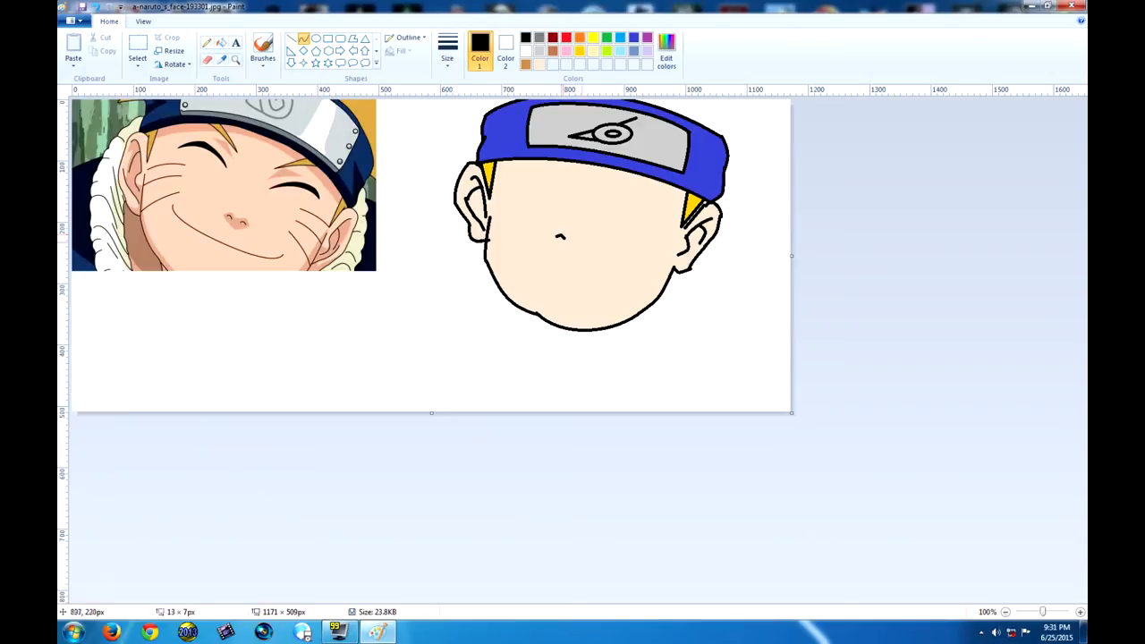
Step: Add whisker marks on the cheeks and further facial features to the cartoon face
{"action": "left_click_drag", "start_coordinate": [490, 217], "coordinate": [544, 201]}
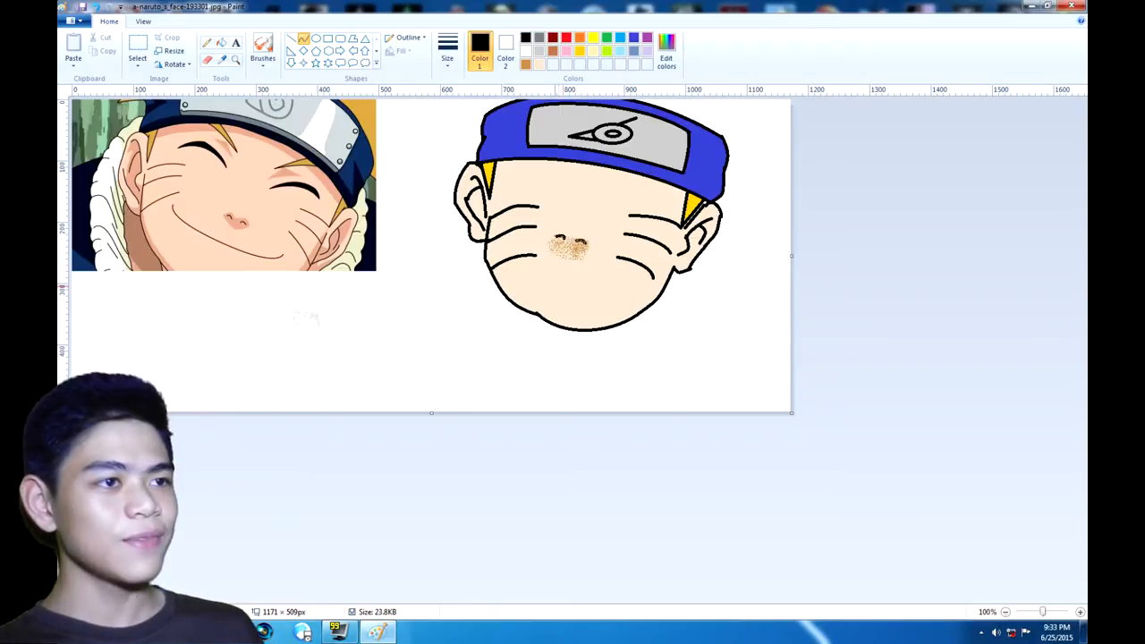
{"action": "left_click_drag", "start_coordinate": [523, 273], "coordinate": [626, 288]}
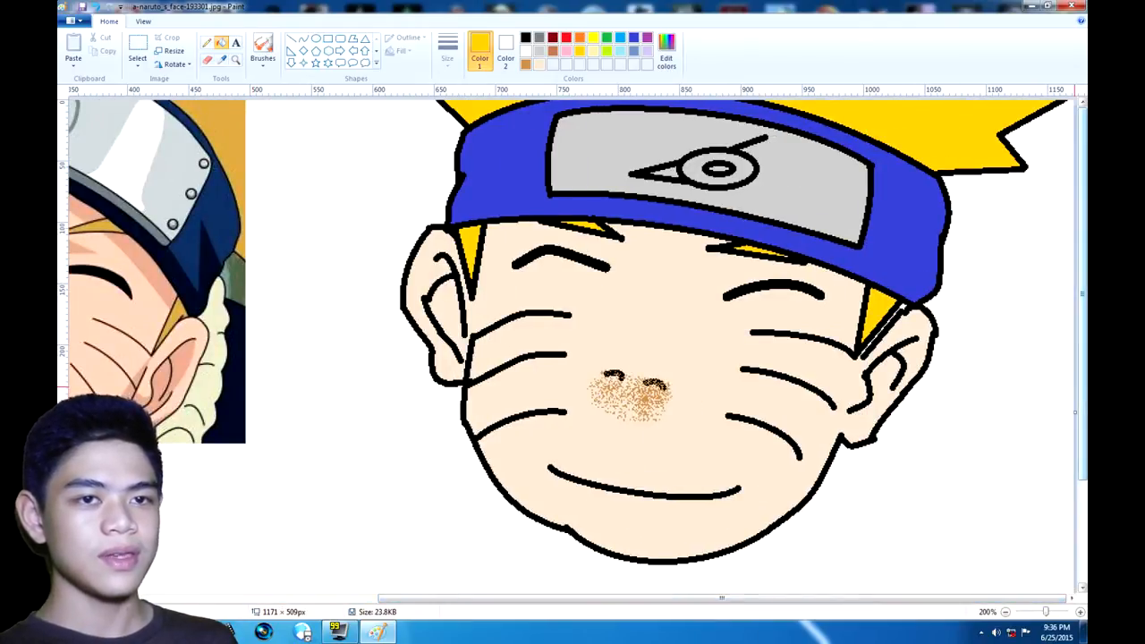
Step: Scroll down the canvas view
{"action": "scroll", "scroll_direction": "down", "scroll_amount": 3}
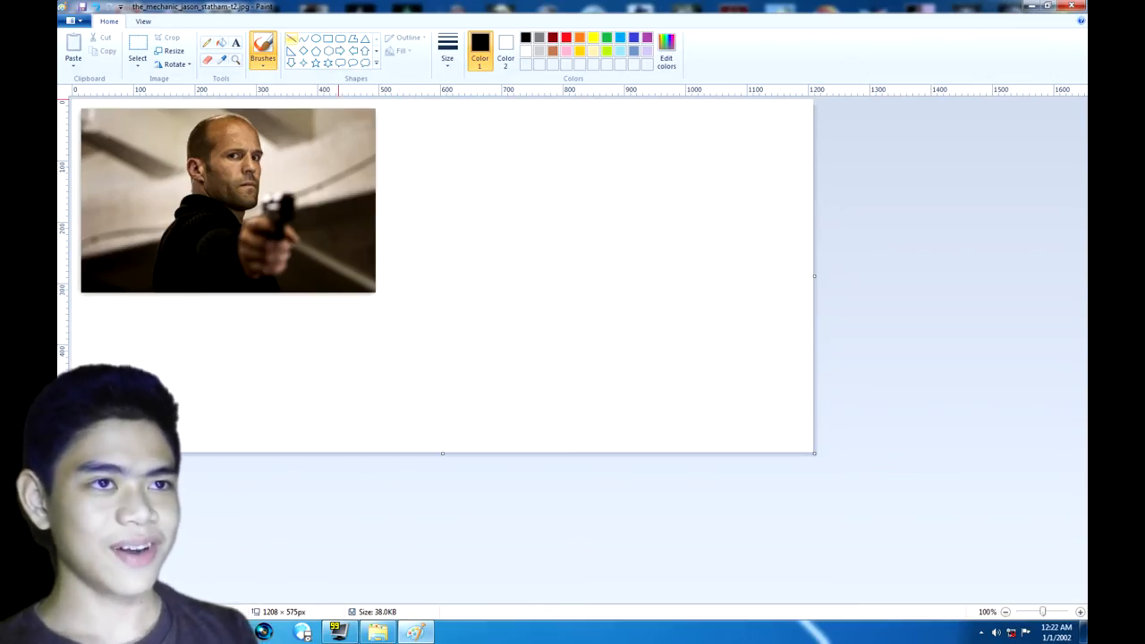
Step: Draw an oval head to the right of the photo and add red lips
{"action": "left_click", "coordinate": [316, 39]}
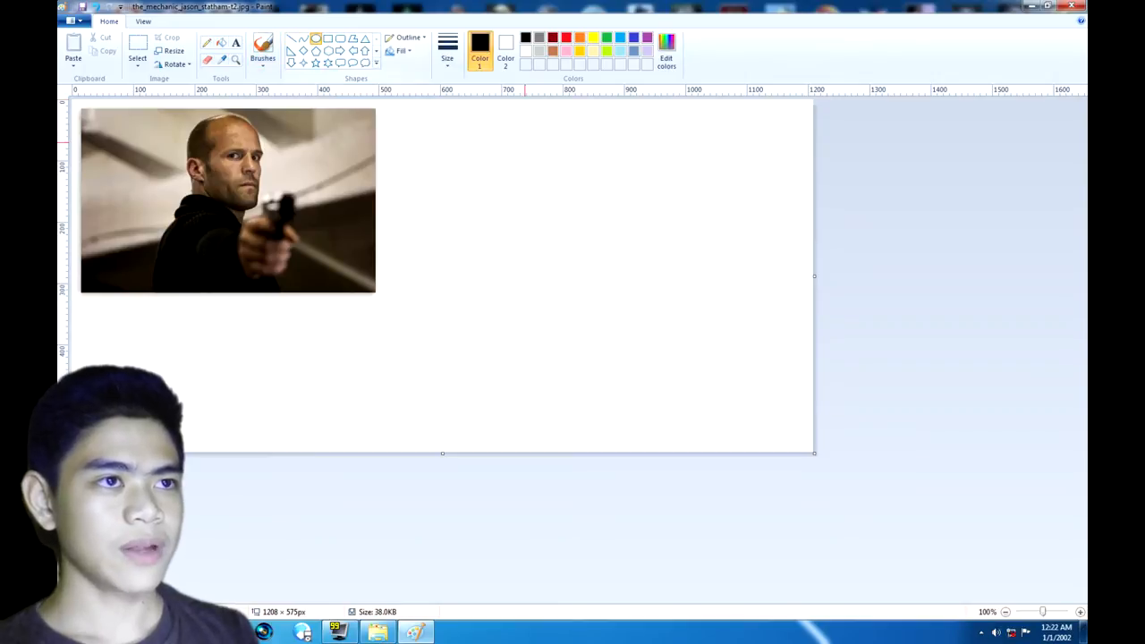
{"action": "left_click_drag", "start_coordinate": [481, 134], "coordinate": [574, 201]}
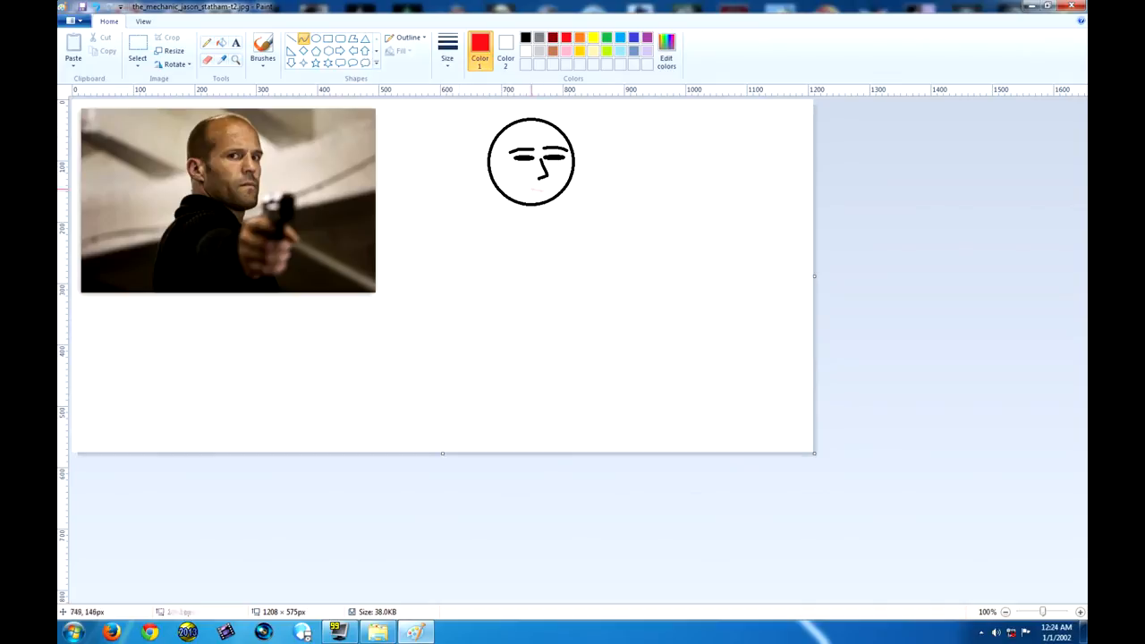
{"action": "left_click_drag", "start_coordinate": [523, 191], "coordinate": [544, 195]}
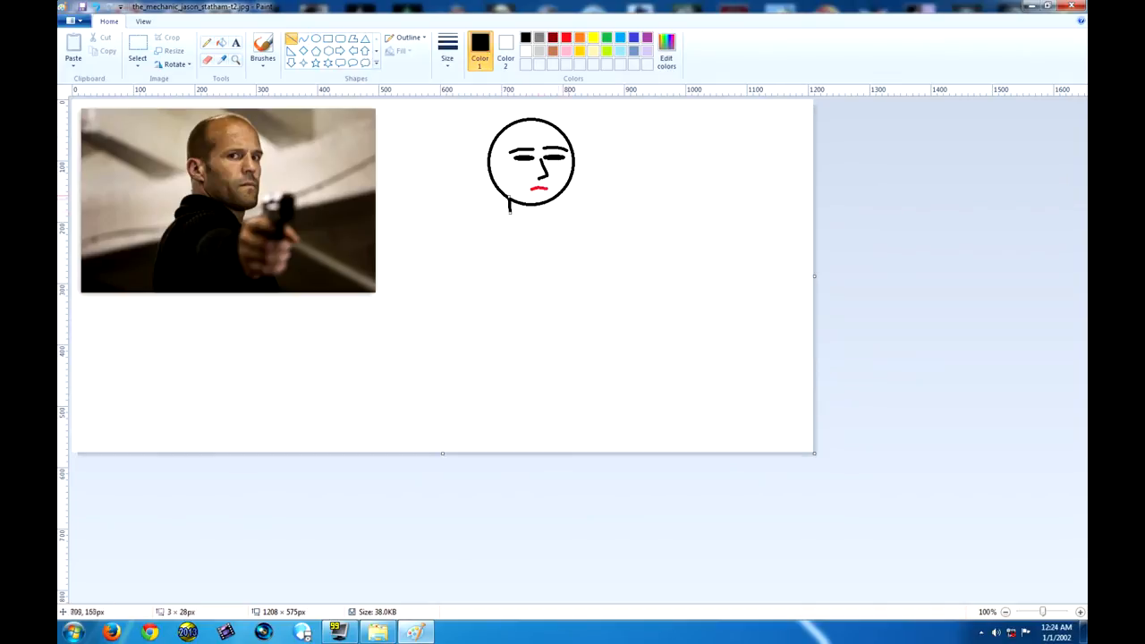
Step: Draw the neck, the shoulders and finger lines across the fist
{"action": "left_click_drag", "start_coordinate": [508, 196], "coordinate": [563, 241]}
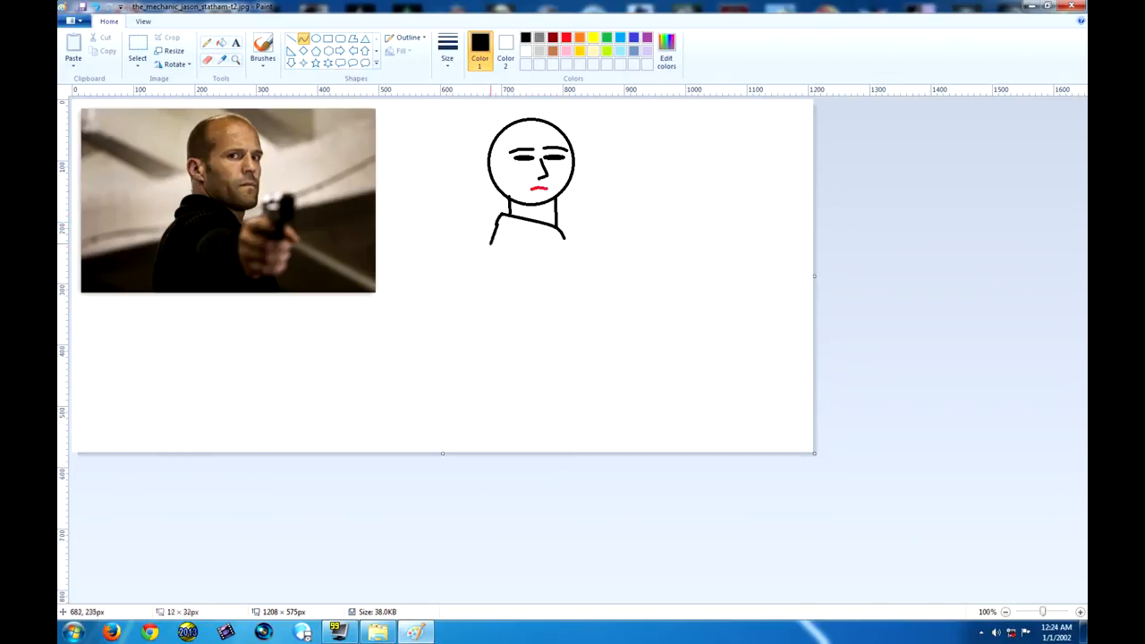
{"action": "left_click_drag", "start_coordinate": [490, 230], "coordinate": [474, 295]}
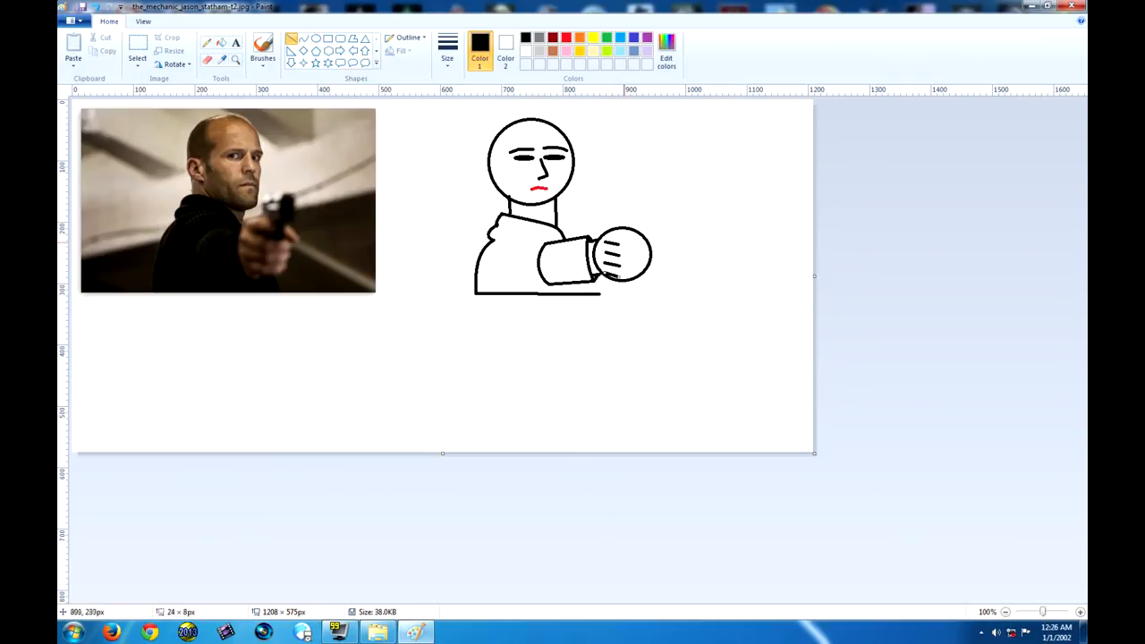
{"action": "left_click_drag", "start_coordinate": [613, 241], "coordinate": [639, 273]}
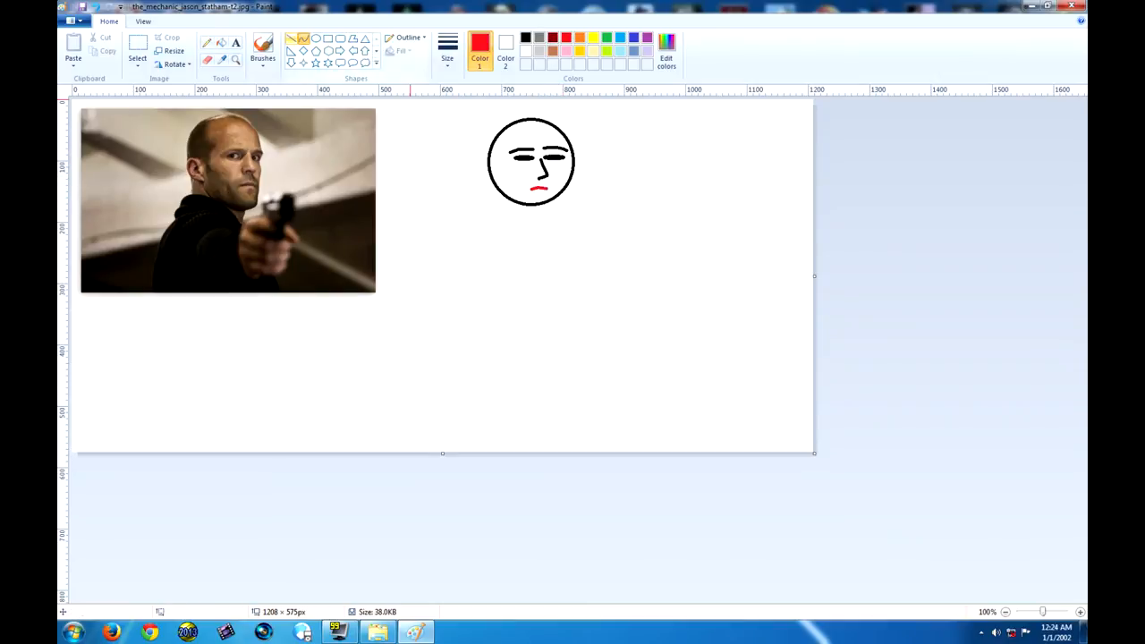
Step: Outline the body, outstretched arm with fist, and a gun above the fist
{"action": "left_click_drag", "start_coordinate": [505, 201], "coordinate": [563, 235]}
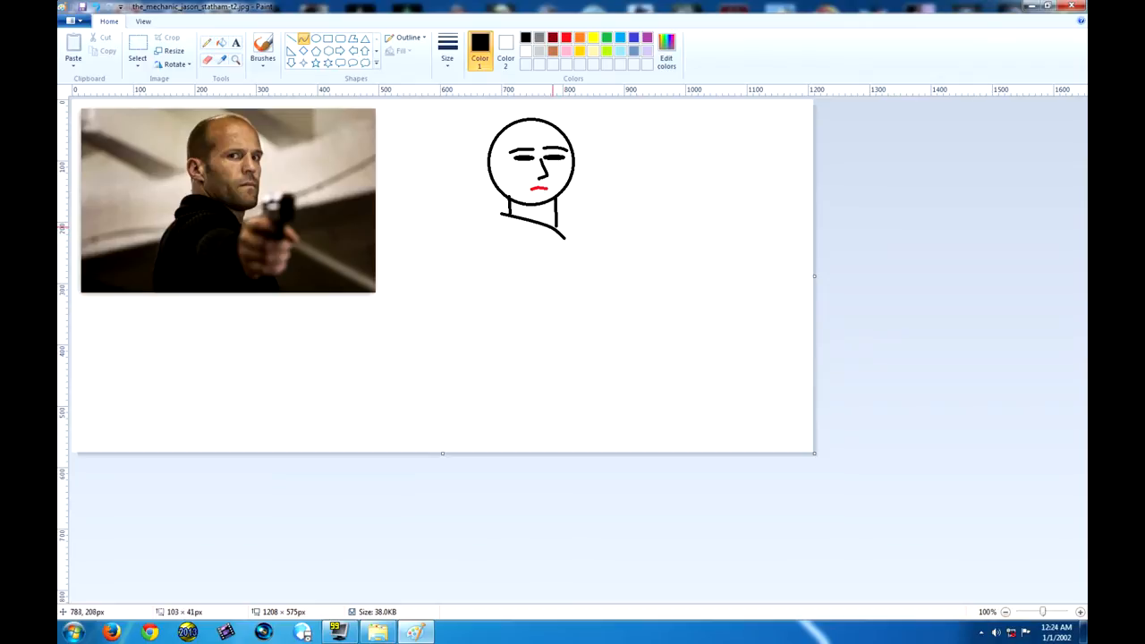
{"action": "left_click_drag", "start_coordinate": [519, 233], "coordinate": [474, 295]}
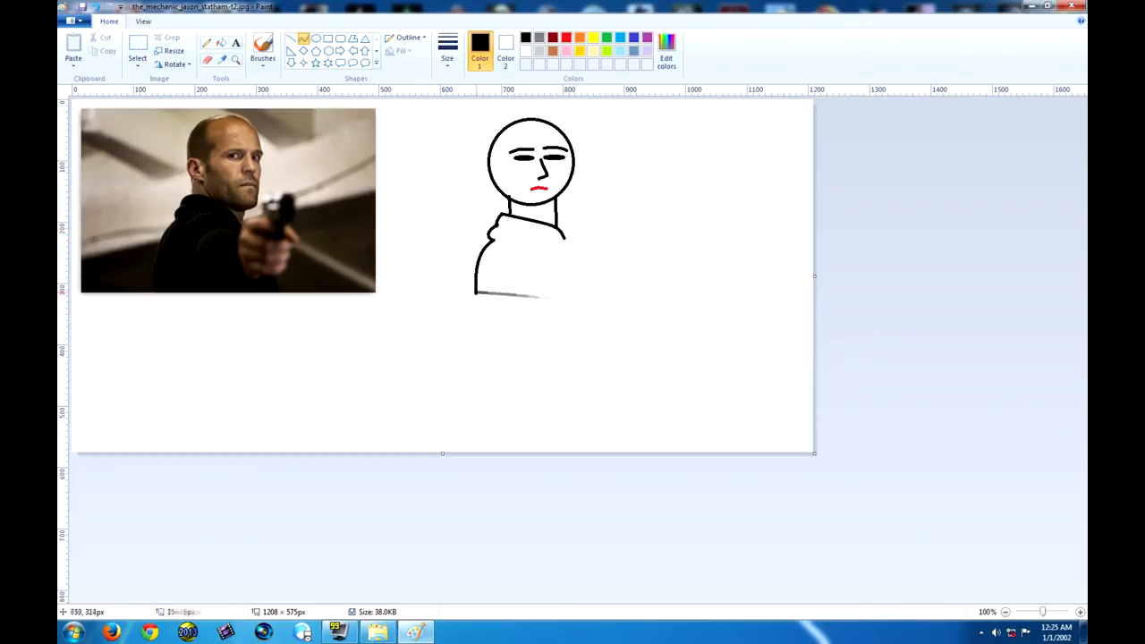
{"action": "left_click_drag", "start_coordinate": [475, 297], "coordinate": [601, 293]}
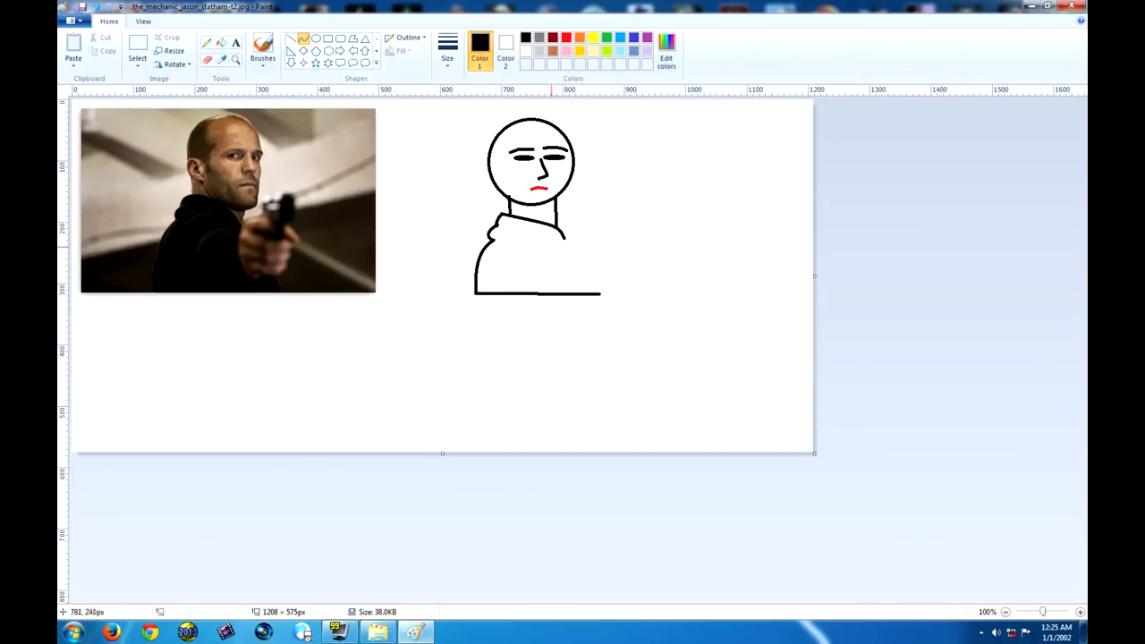
{"action": "left_click_drag", "start_coordinate": [536, 237], "coordinate": [590, 277]}
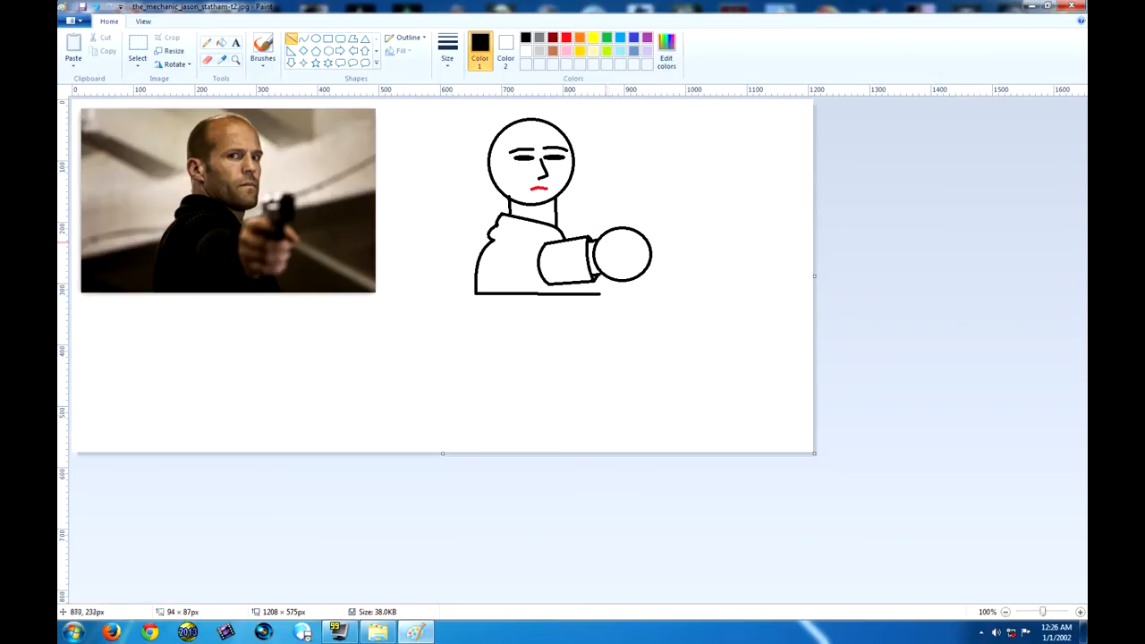
{"action": "left_click_drag", "start_coordinate": [603, 246], "coordinate": [643, 269]}
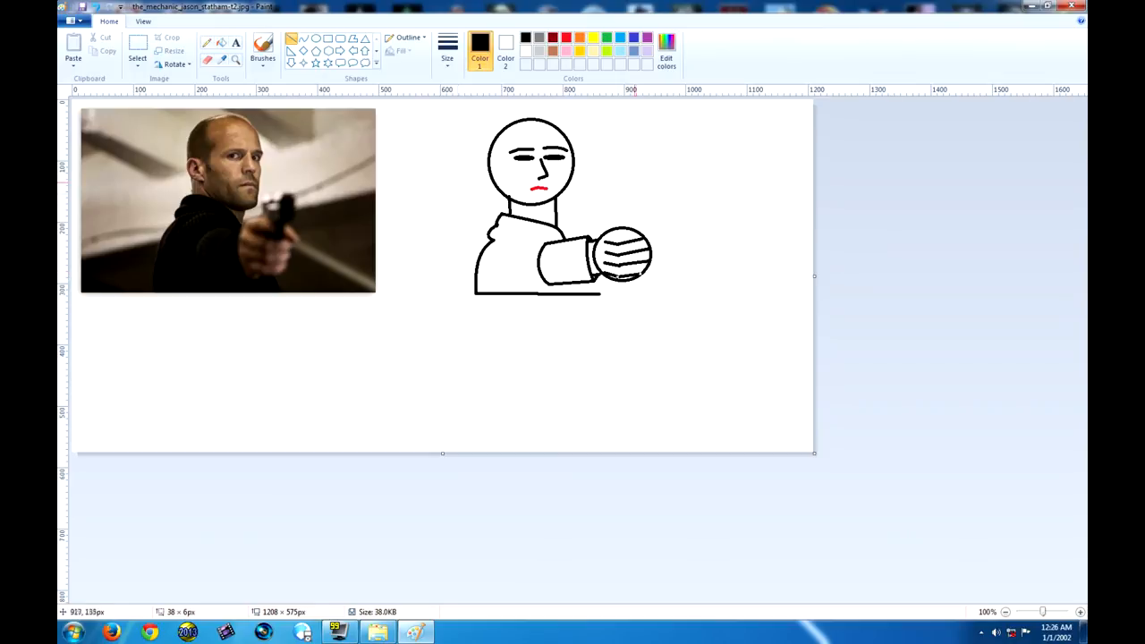
{"action": "left_click_drag", "start_coordinate": [630, 237], "coordinate": [652, 197]}
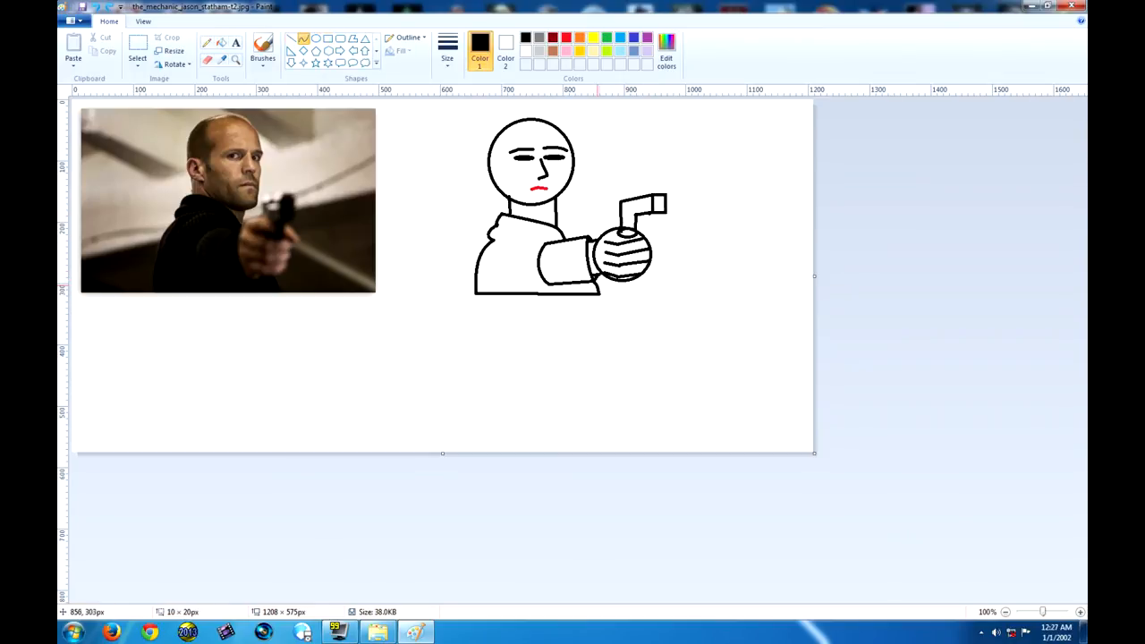
Step: Fill the gun black and the skin colour, then brush grey stubble around the jaw
{"action": "left_click_drag", "start_coordinate": [487, 152], "coordinate": [510, 179]}
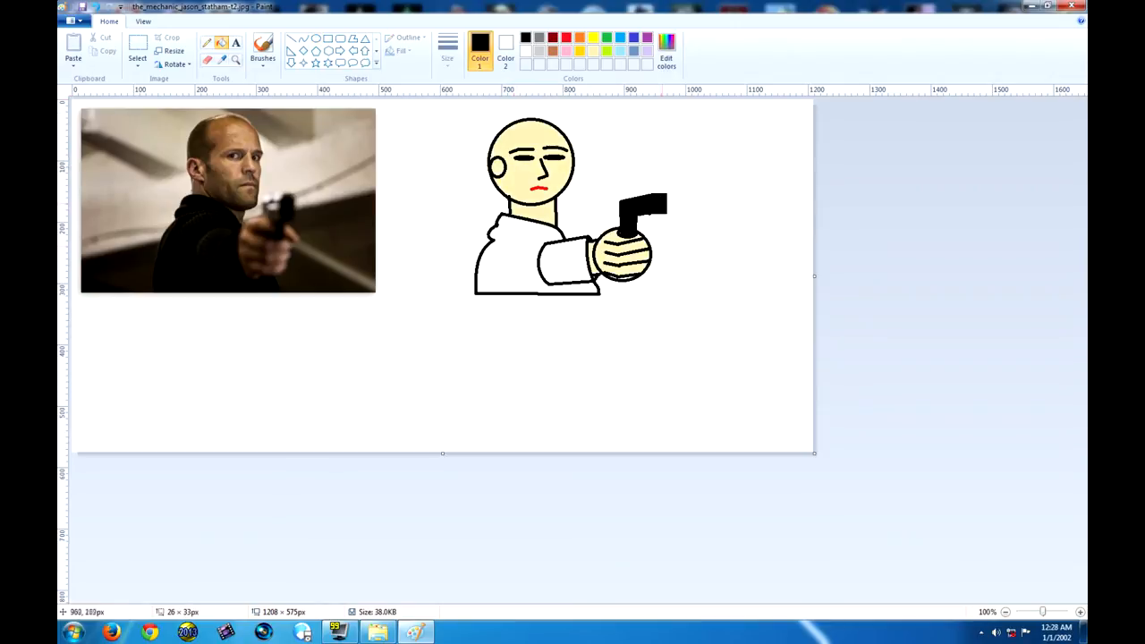
{"action": "left_click", "coordinate": [262, 49]}
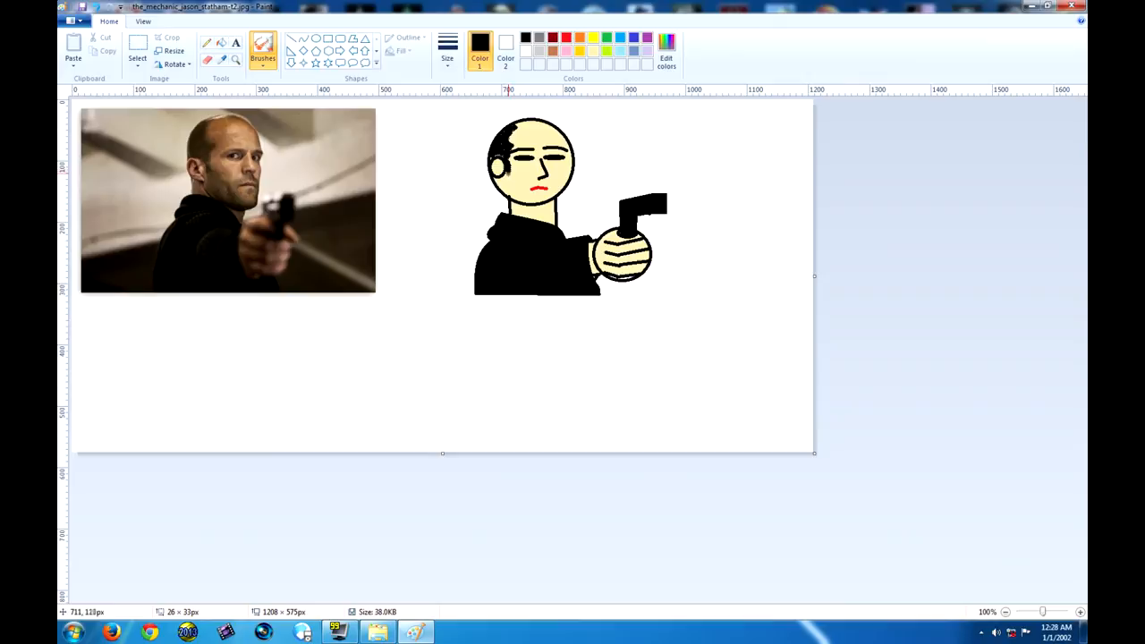
{"action": "left_click_drag", "start_coordinate": [501, 178], "coordinate": [563, 192]}
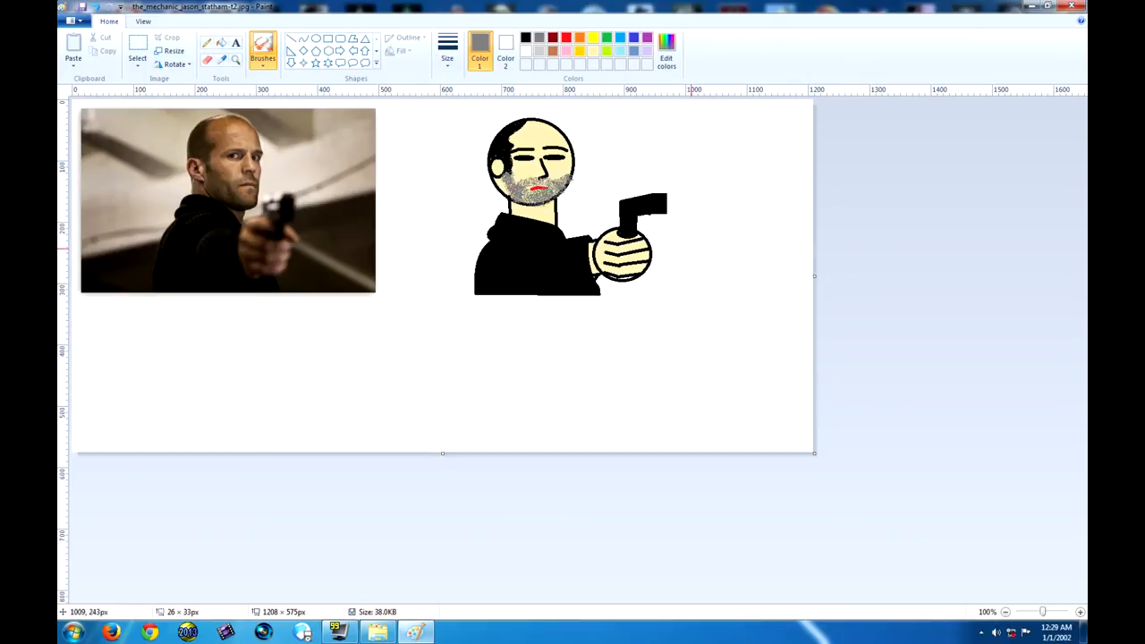